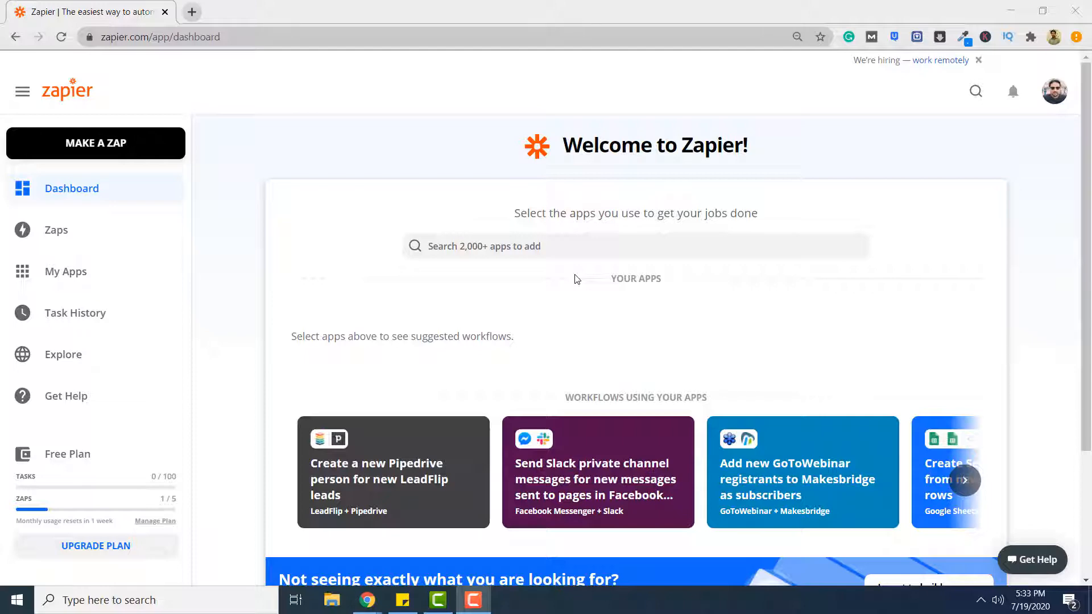
- Create a new zap triggered by Google Drive's New File in Folder event
left_click(95, 143)
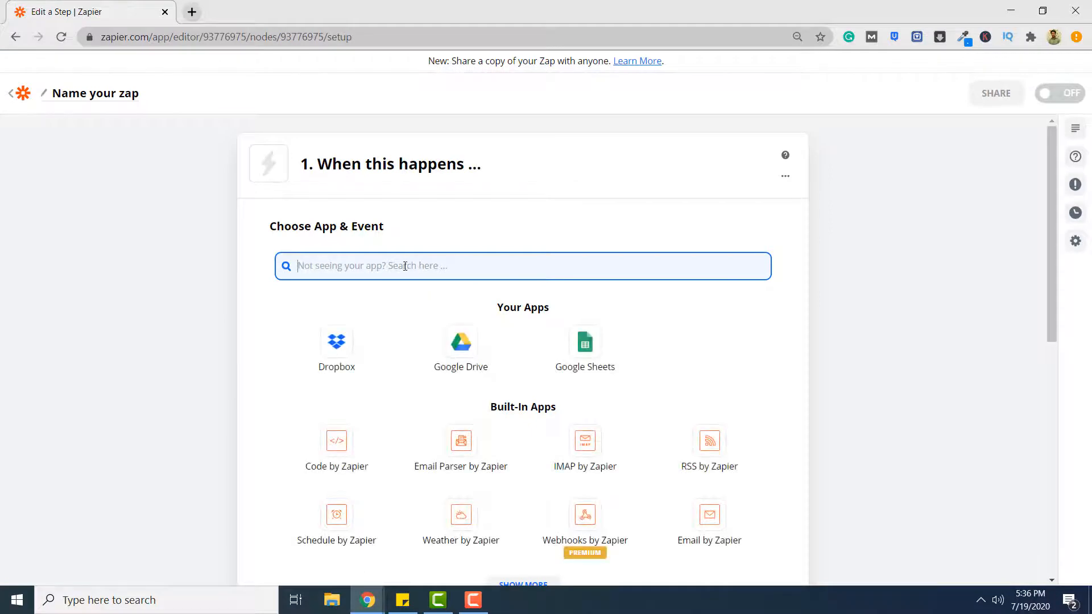
left_click(460, 342)
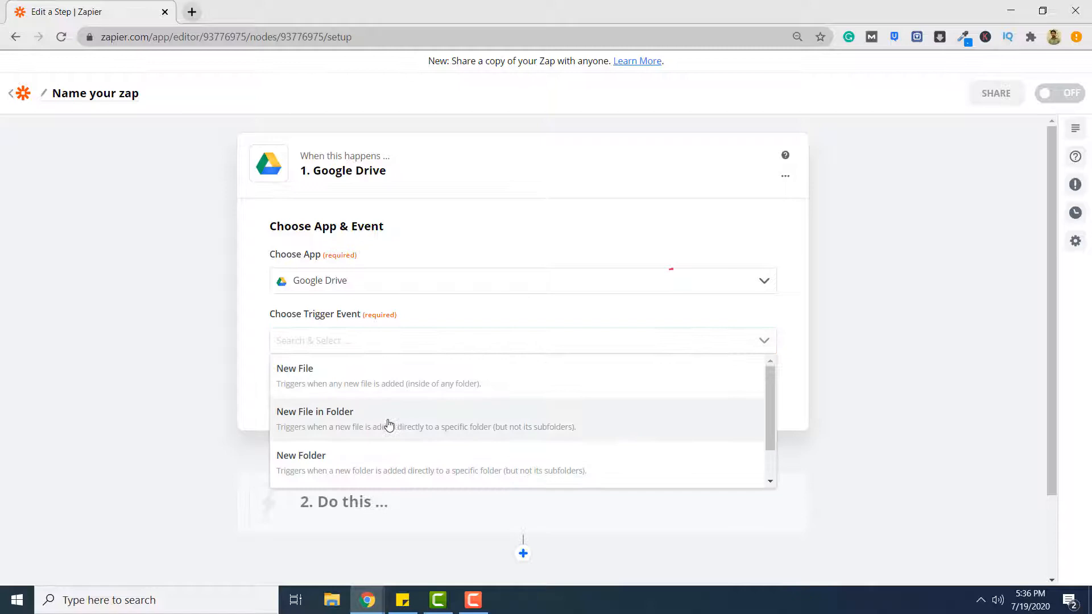
left_click(314, 419)
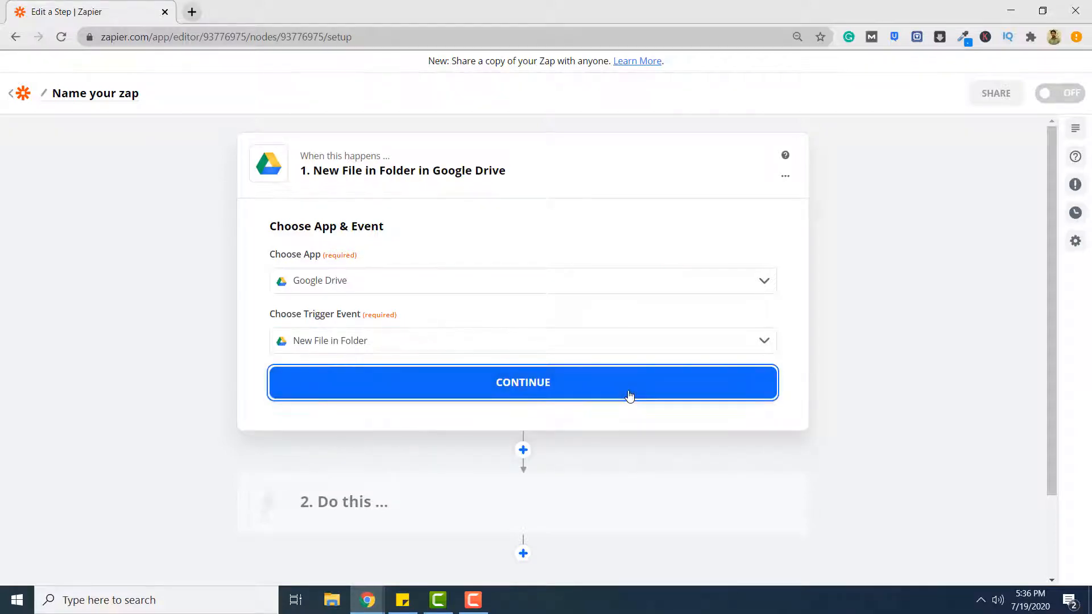
- Link the Google Drive account and watch the csv-docs2 folder in My Google Drive
left_click(523, 382)
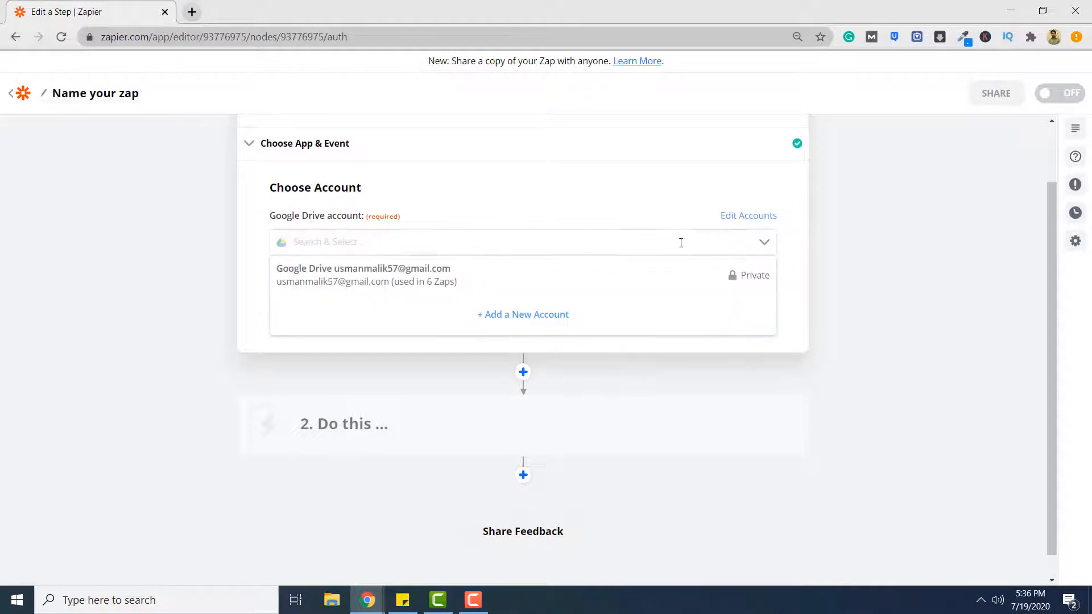
left_click(363, 274)
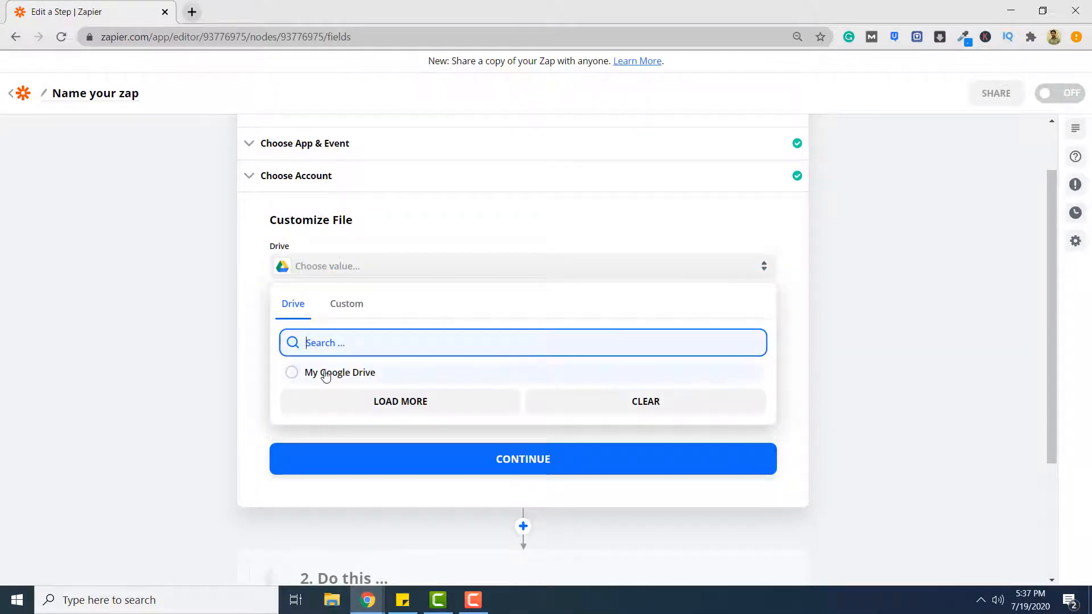
left_click(341, 373)
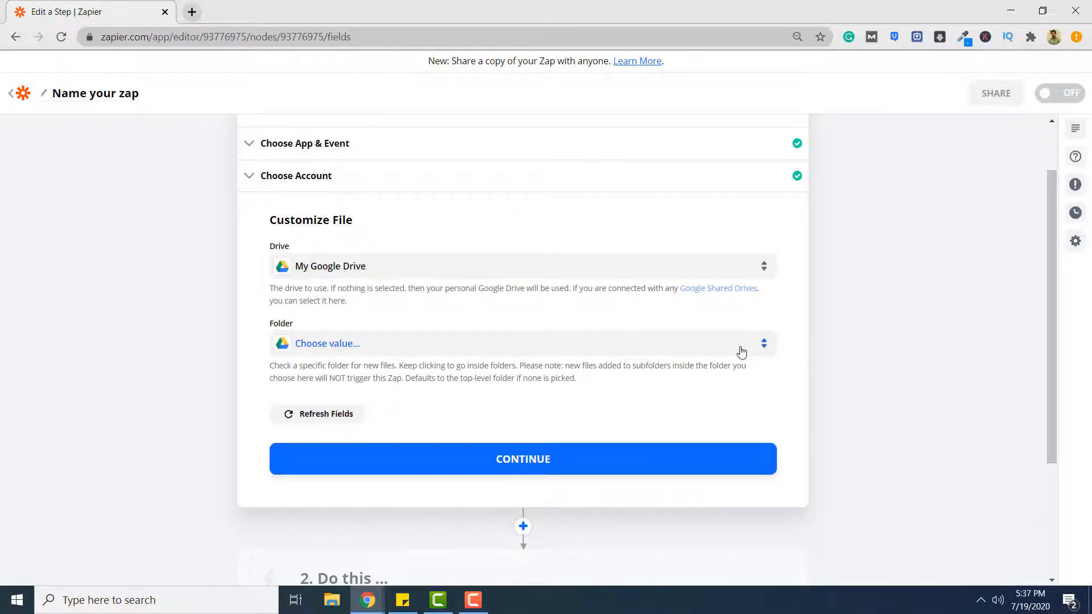
mouse_move(735, 351)
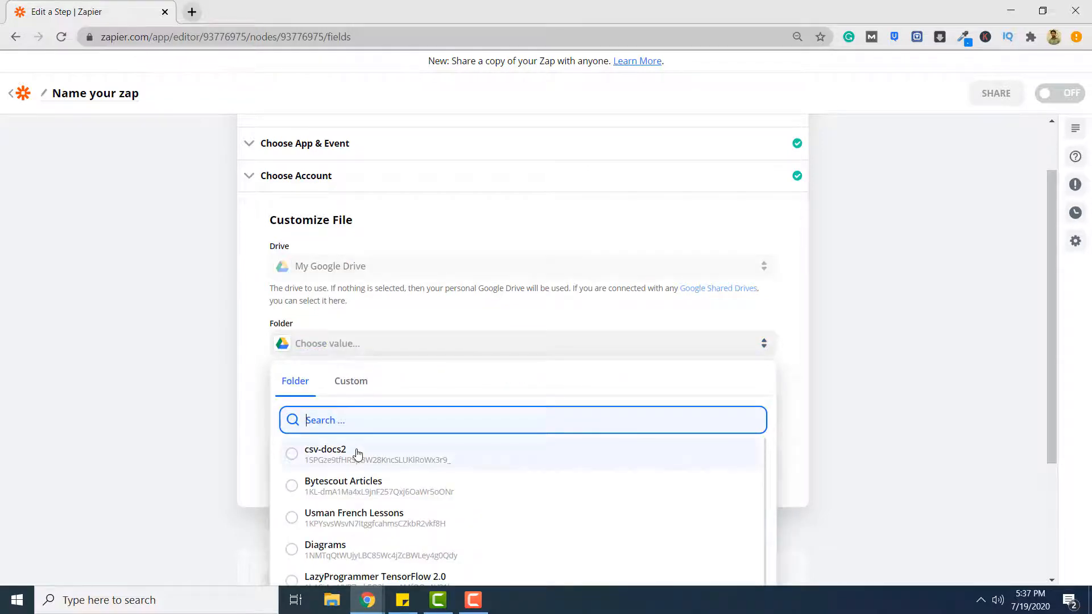
left_click(325, 449)
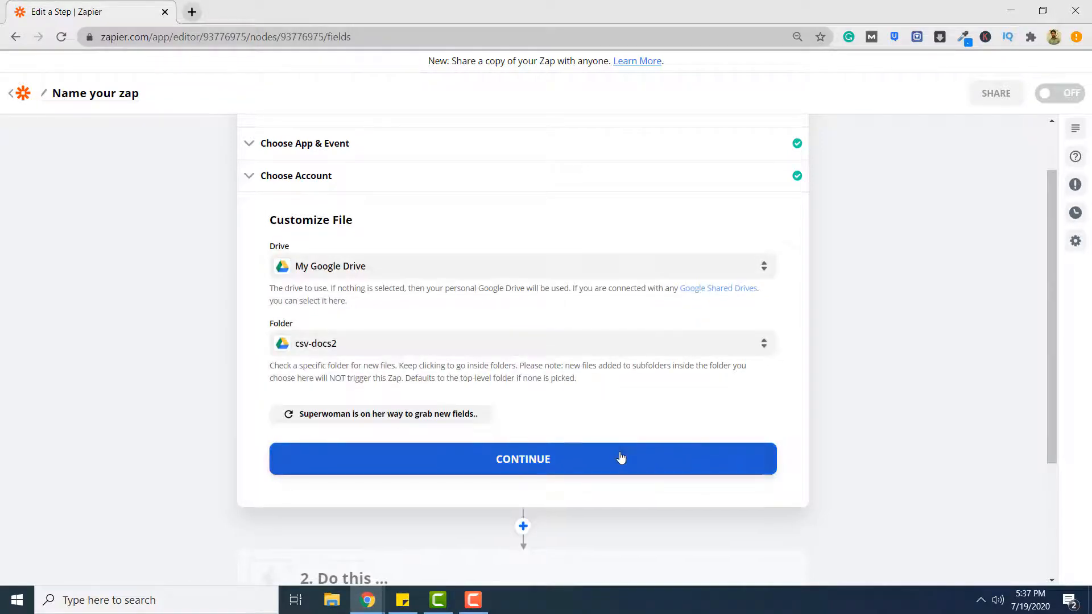
left_click(523, 459)
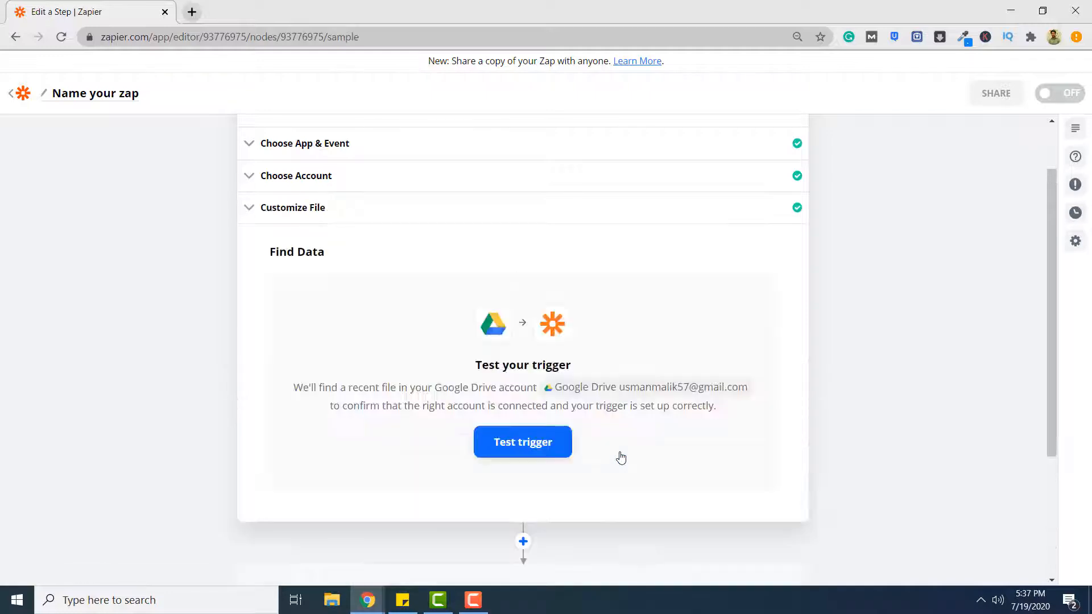
- Test the Drive trigger and review the returned sample file patients.pdf
scroll("down", 3)
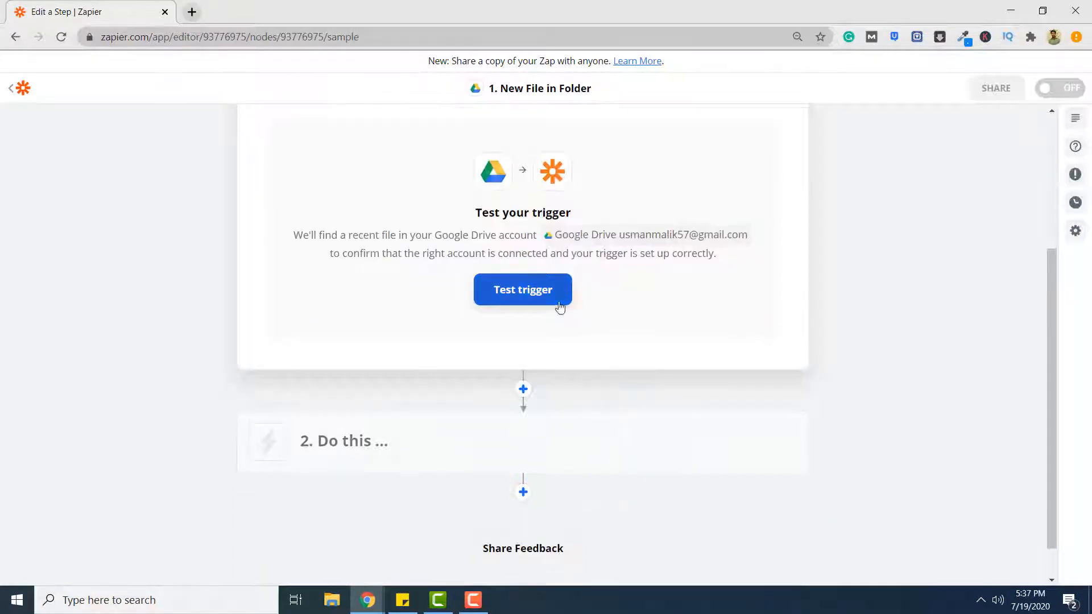
left_click(522, 290)
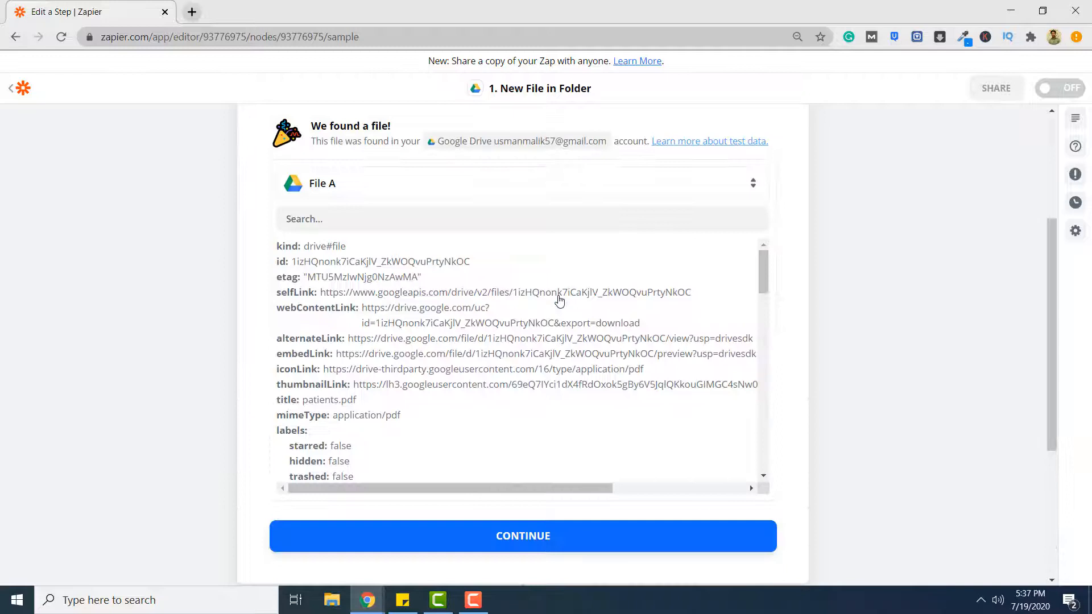
scroll("down", 3)
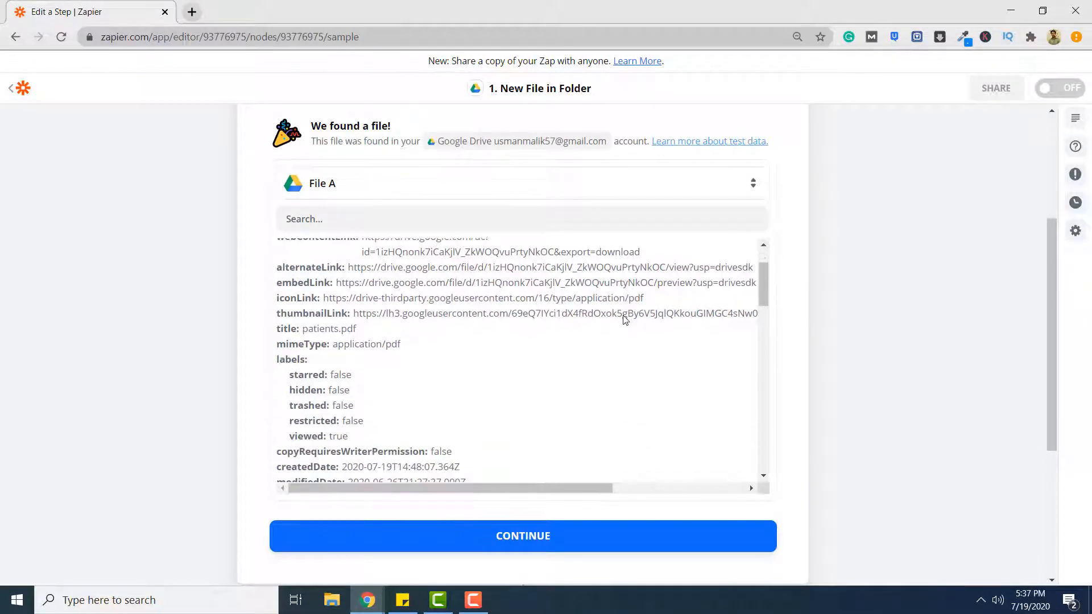
scroll("down", 3)
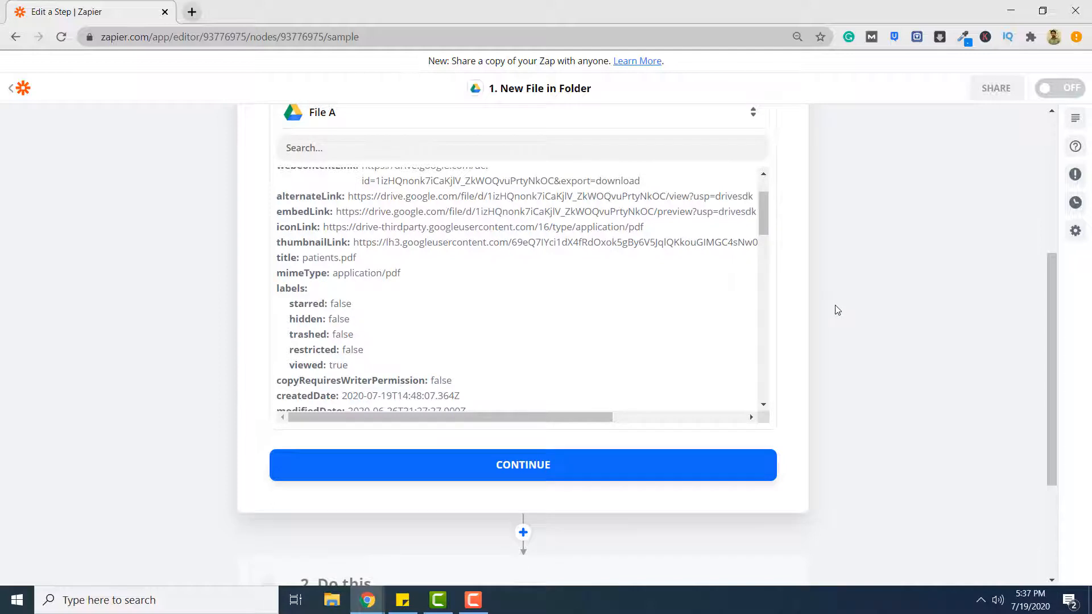
scroll("down", 3)
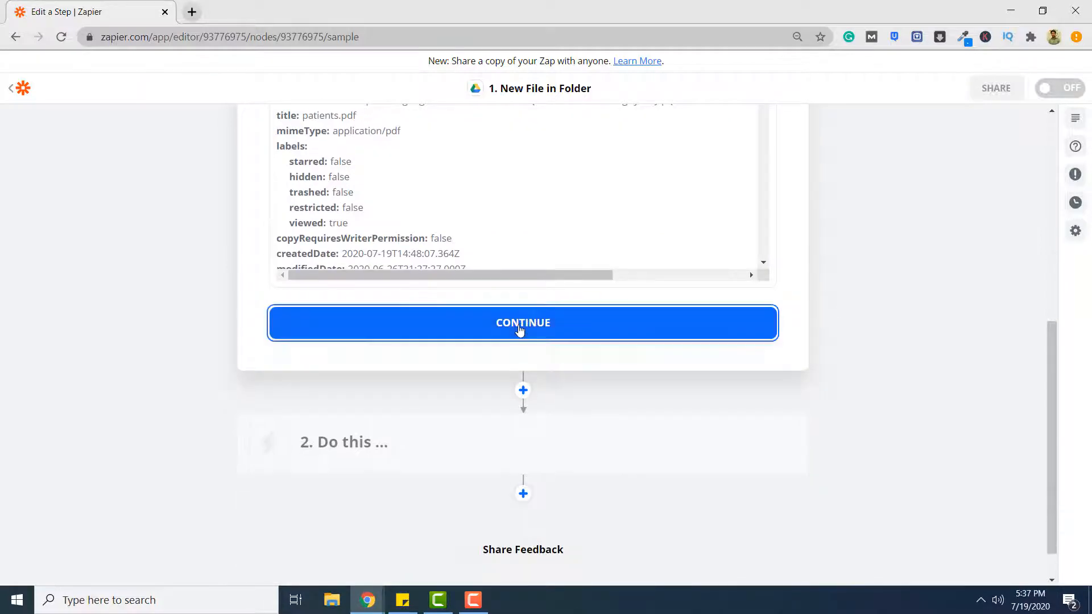
- Add a PDF.co action step using the PDF to Anything Converter event
left_click(522, 323)
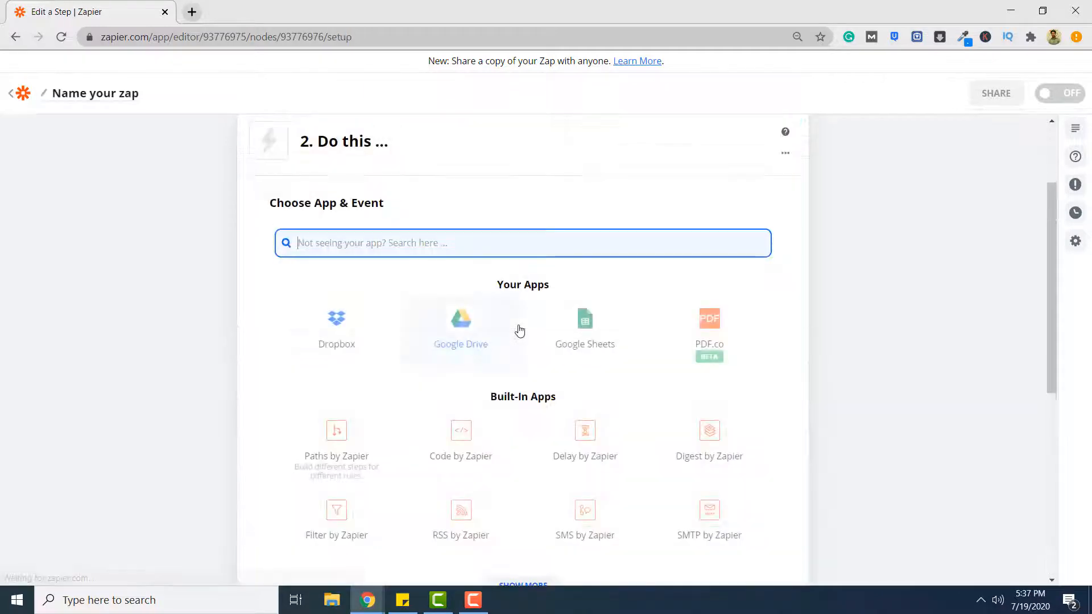
mouse_move(744, 307)
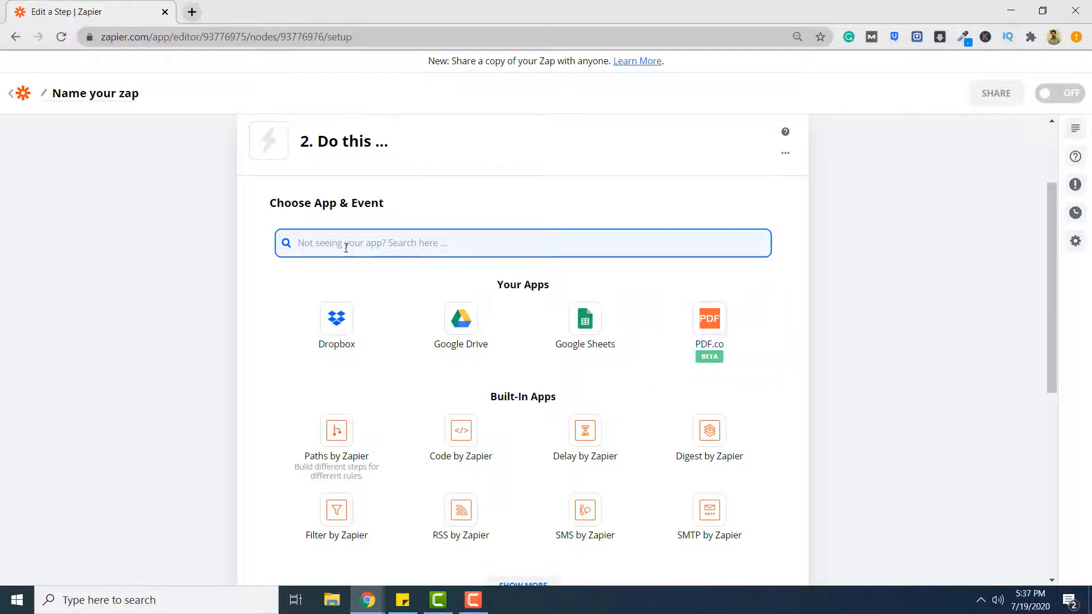
type("pdf")
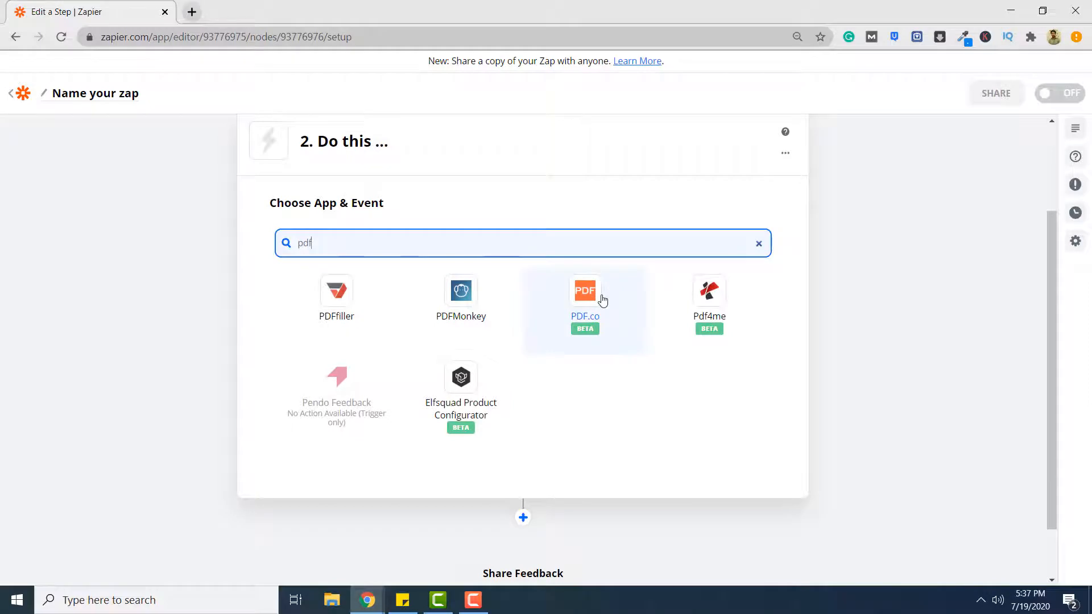
left_click(584, 311)
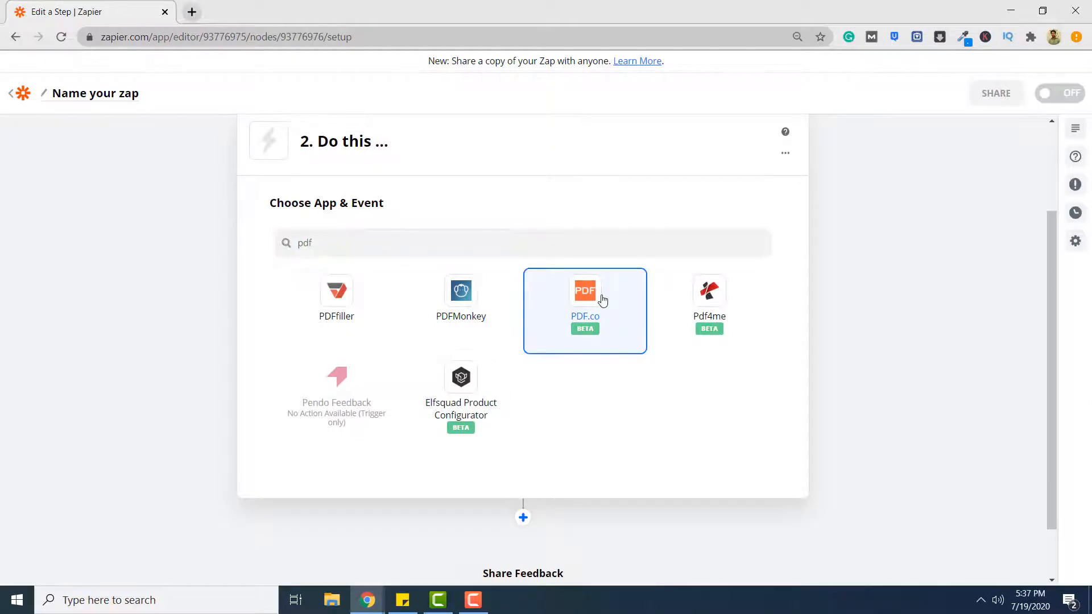
left_click(584, 300)
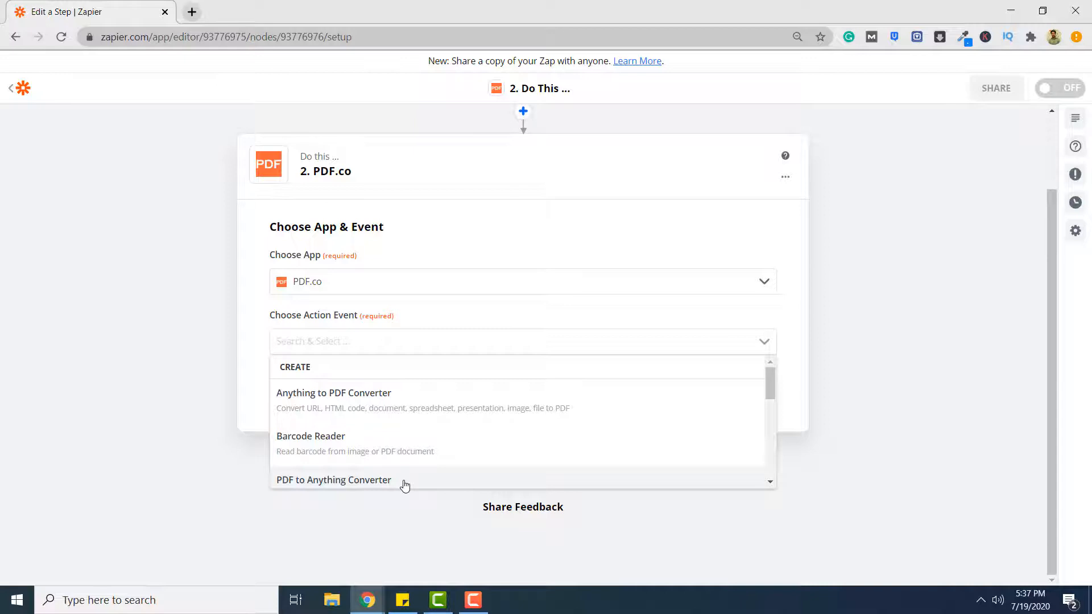
left_click(334, 480)
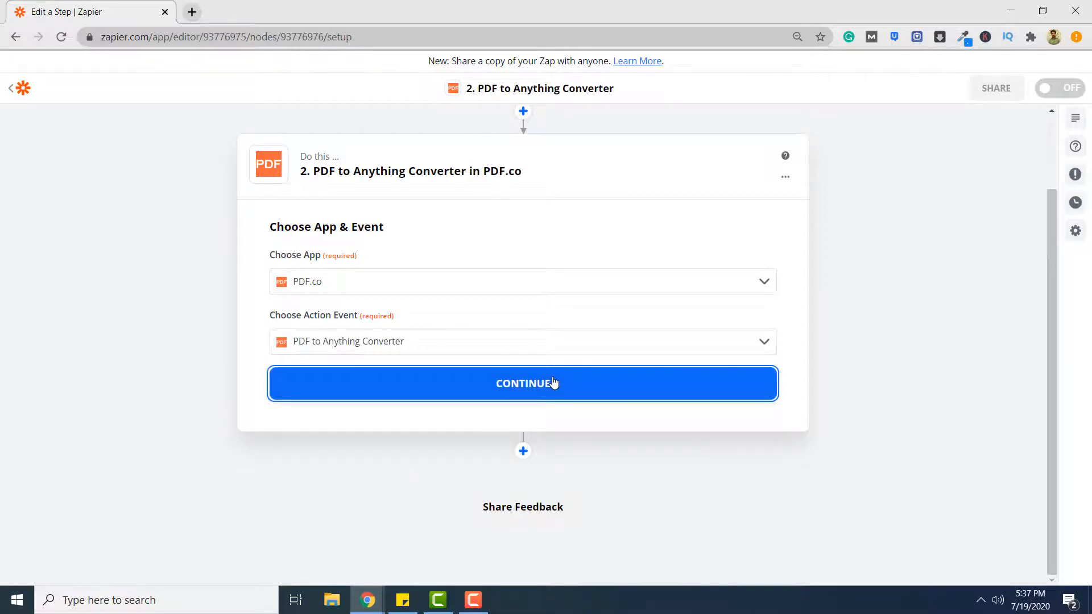
left_click(522, 383)
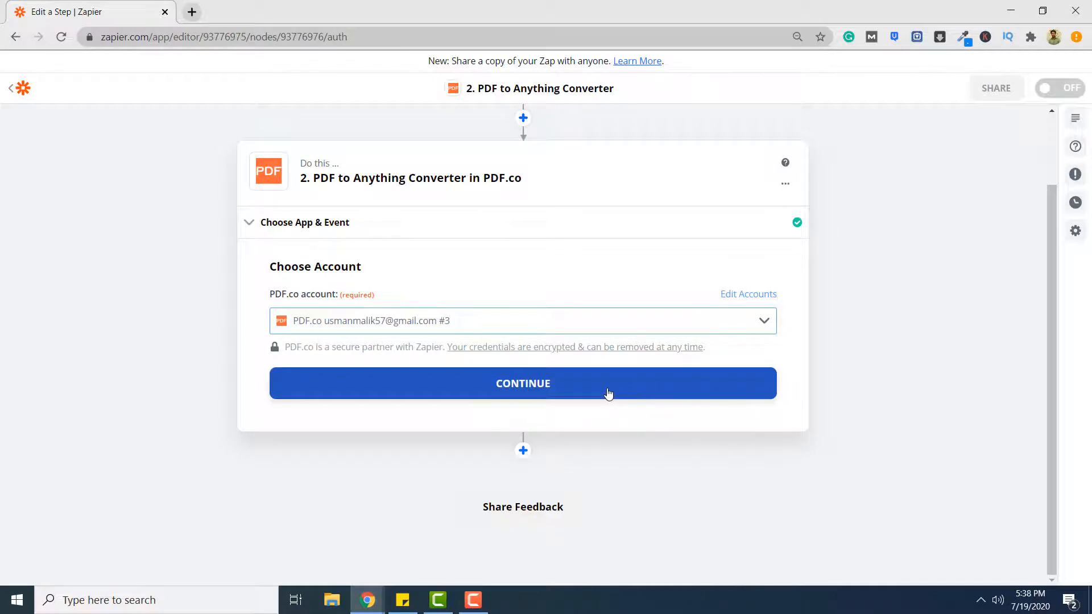
- Set Output Format to JSON from the Drive PDF URL and test, producing uc.json
left_click(522, 383)
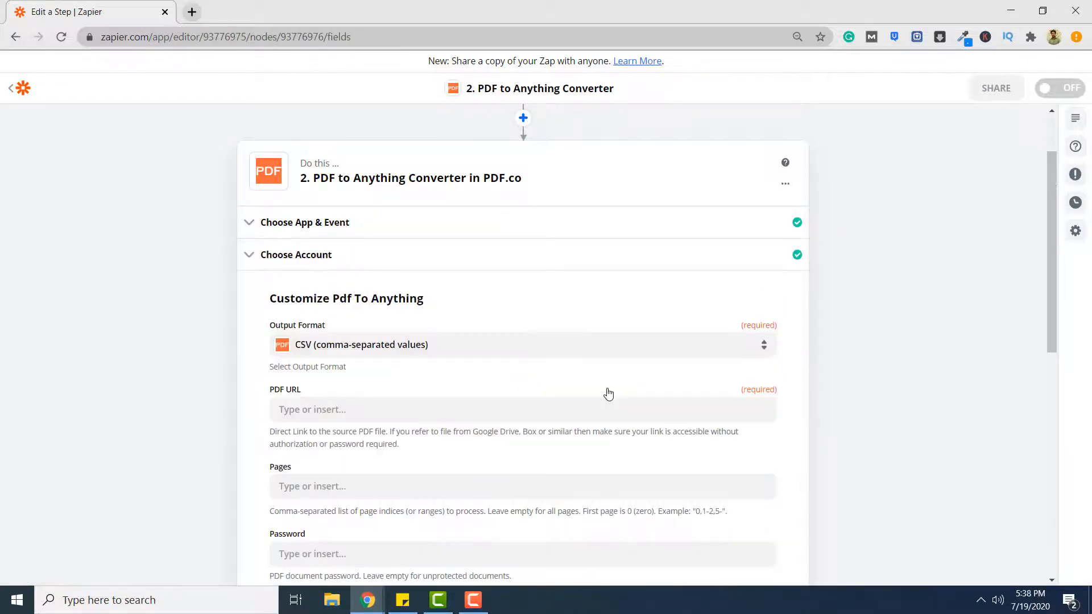
mouse_move(763, 348)
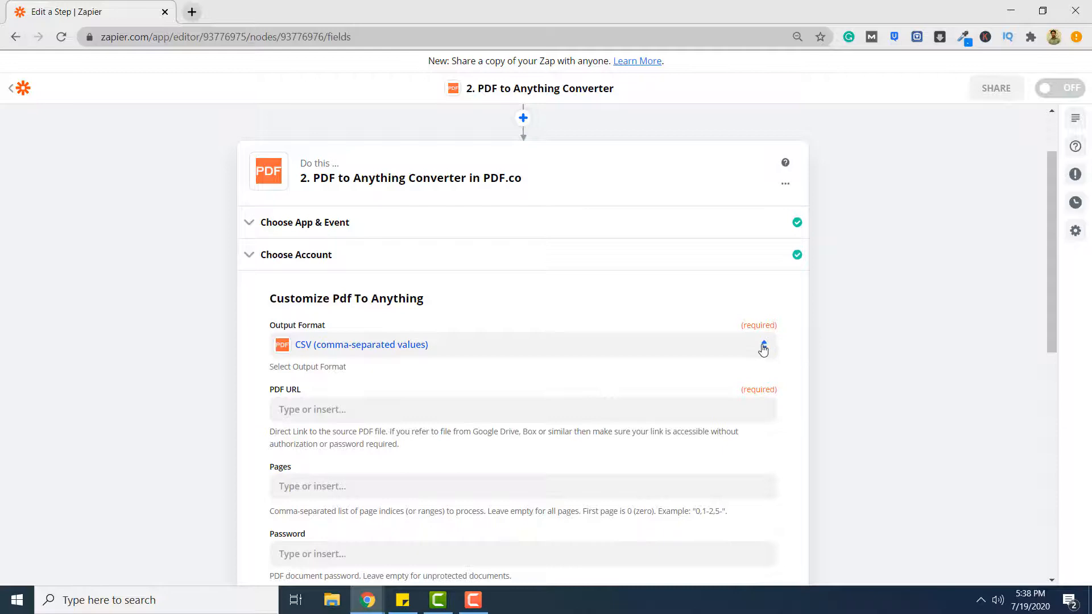
left_click(763, 345)
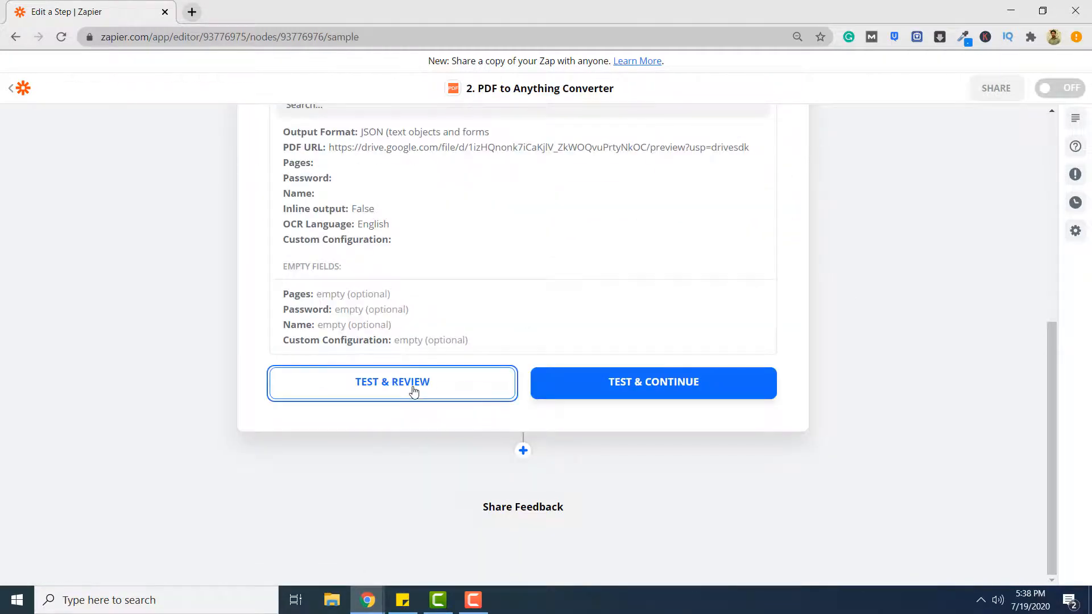
left_click(392, 382)
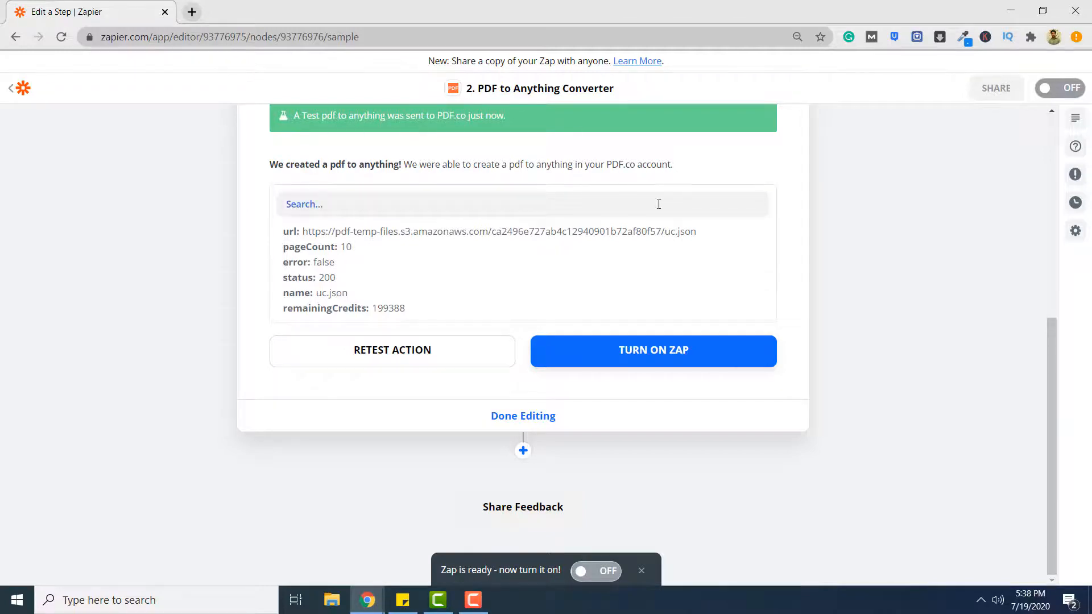
mouse_move(786, 285)
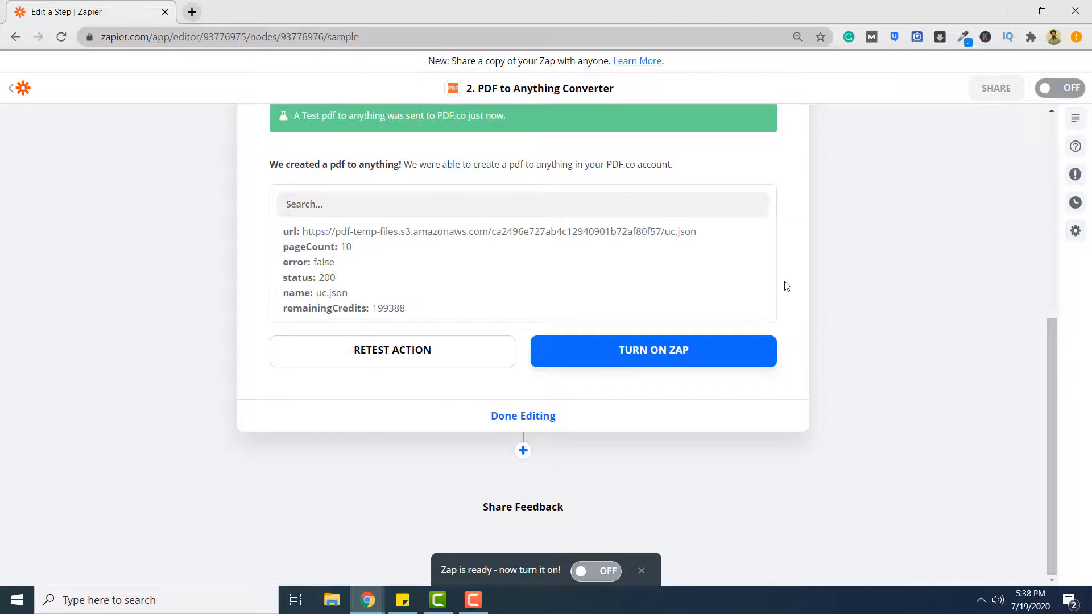
mouse_move(723, 356)
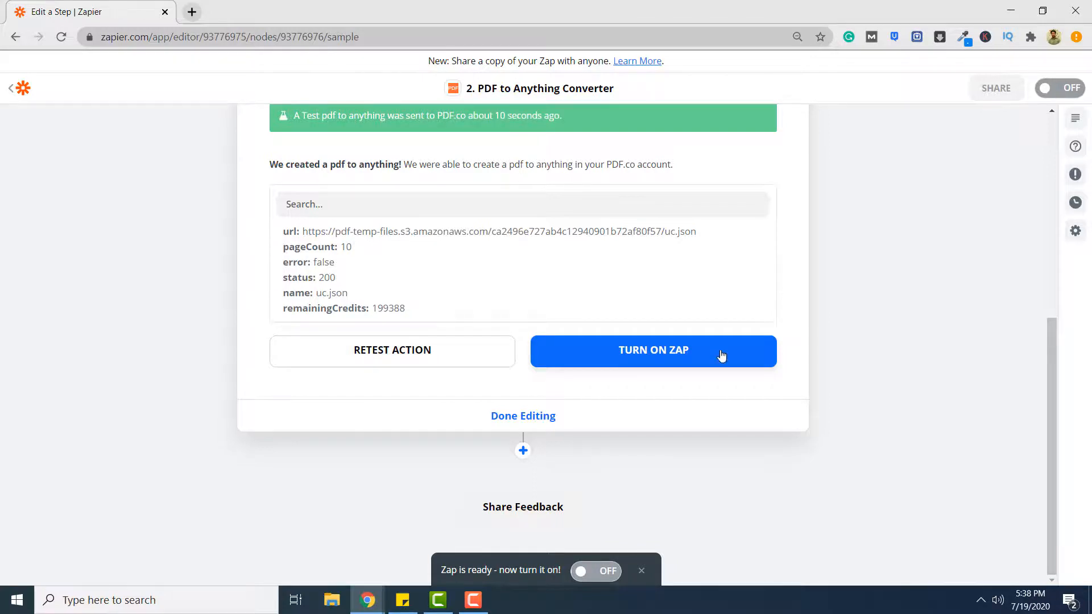
- Turn on the zap so it runs live
left_click(652, 350)
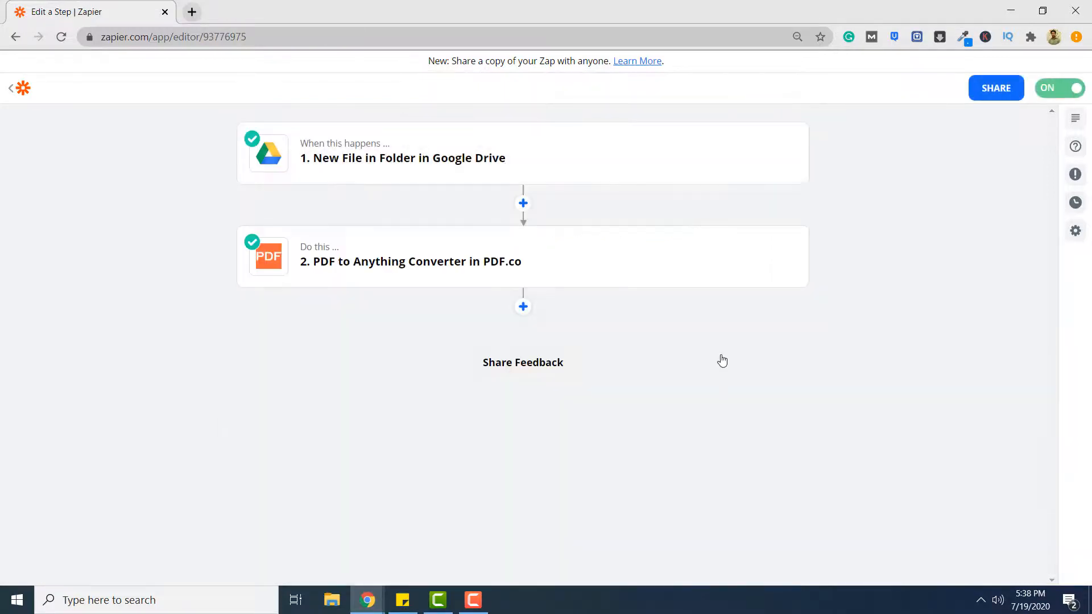
mouse_move(985, 113)
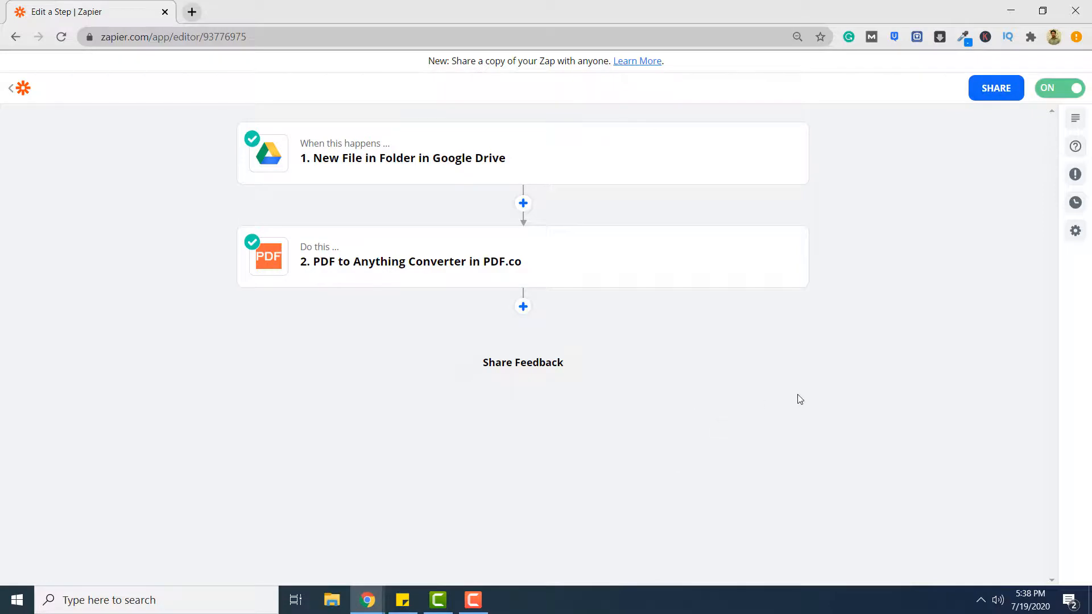
mouse_move(996, 87)
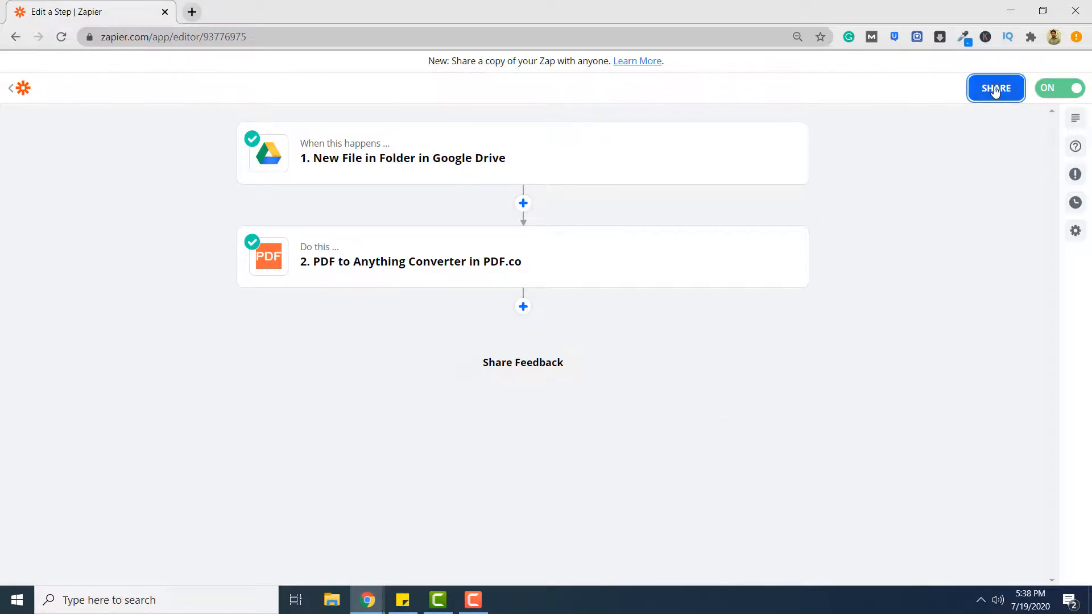
- Open Share and name the zap 'Google-pdfco-json-zap'
left_click(995, 88)
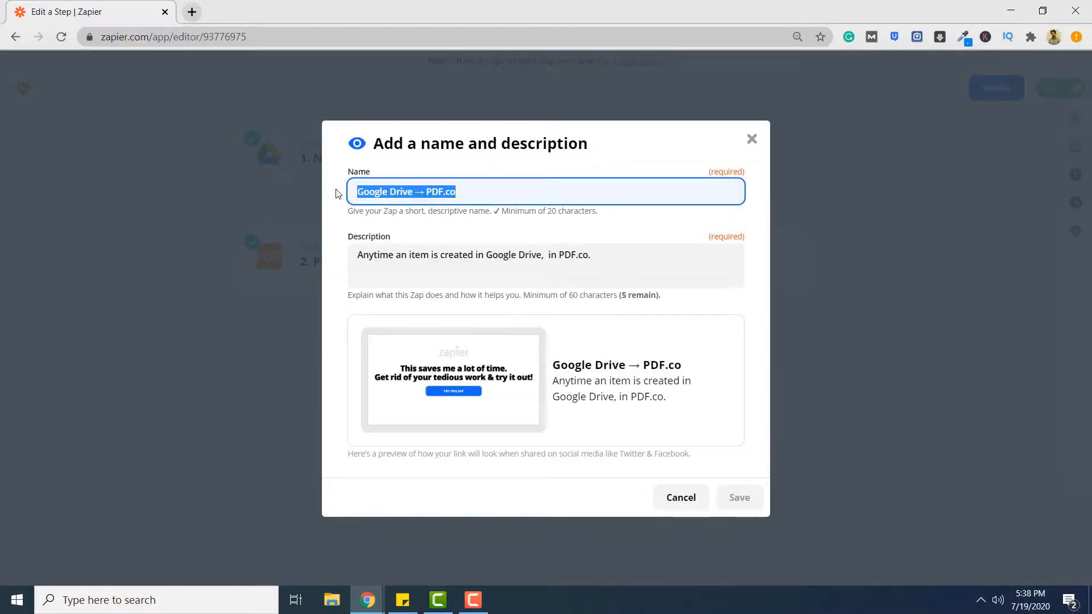
type("Google-pdfc")
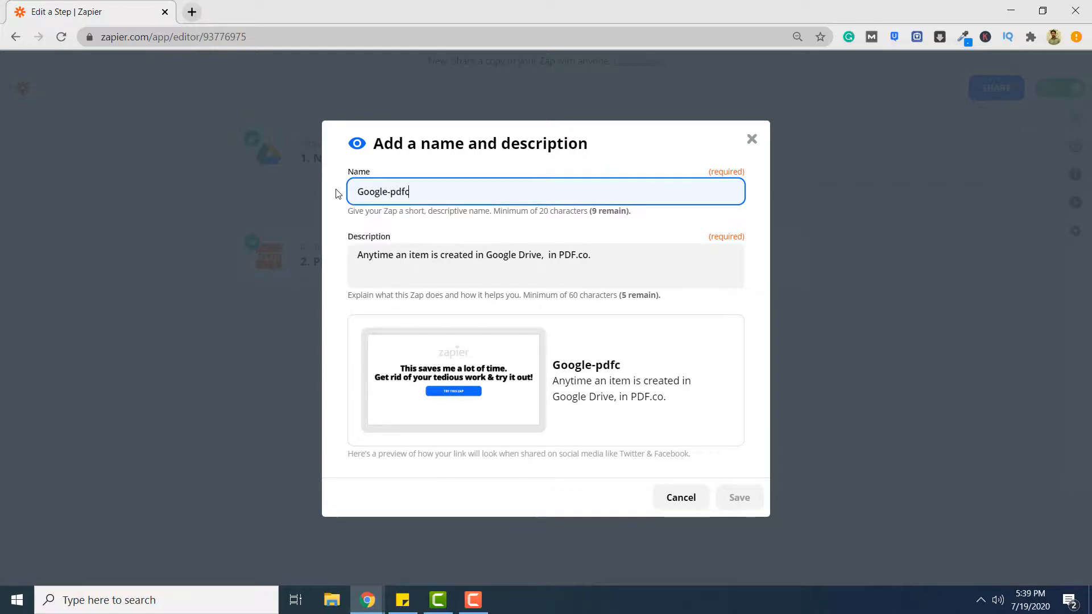
type("o-json-za")
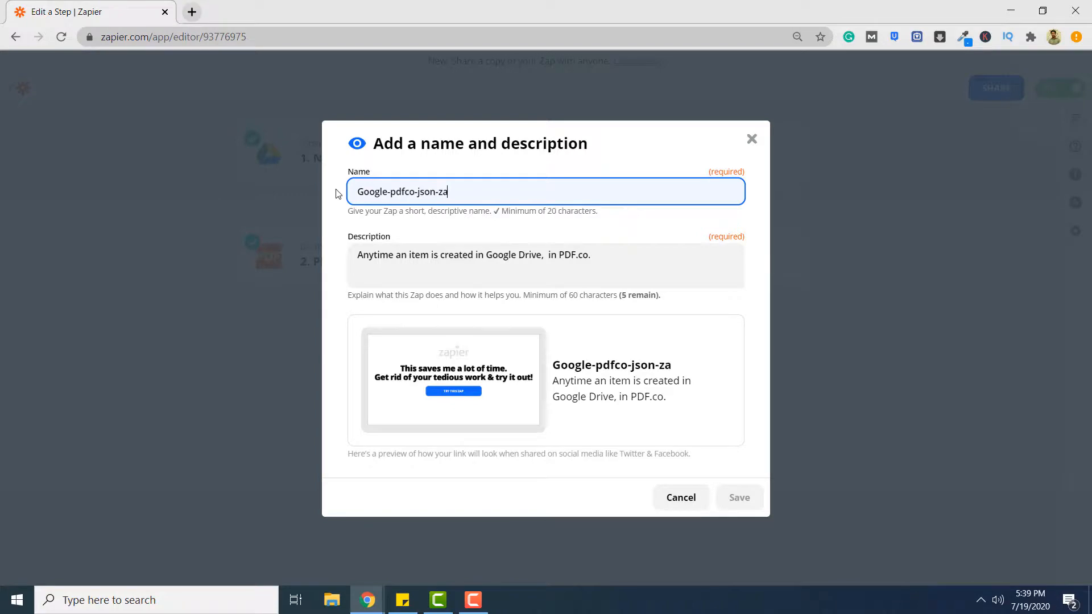
type("p")
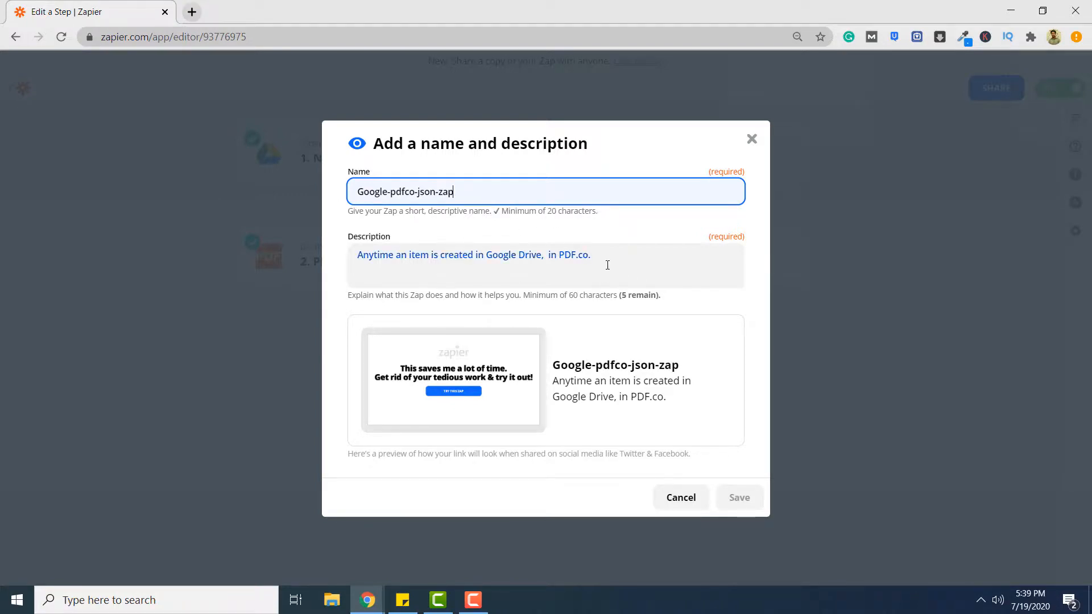
- Describe it as converting Drive PDFs to JSON format using pdf.co, save, and close
type("This zap conver")
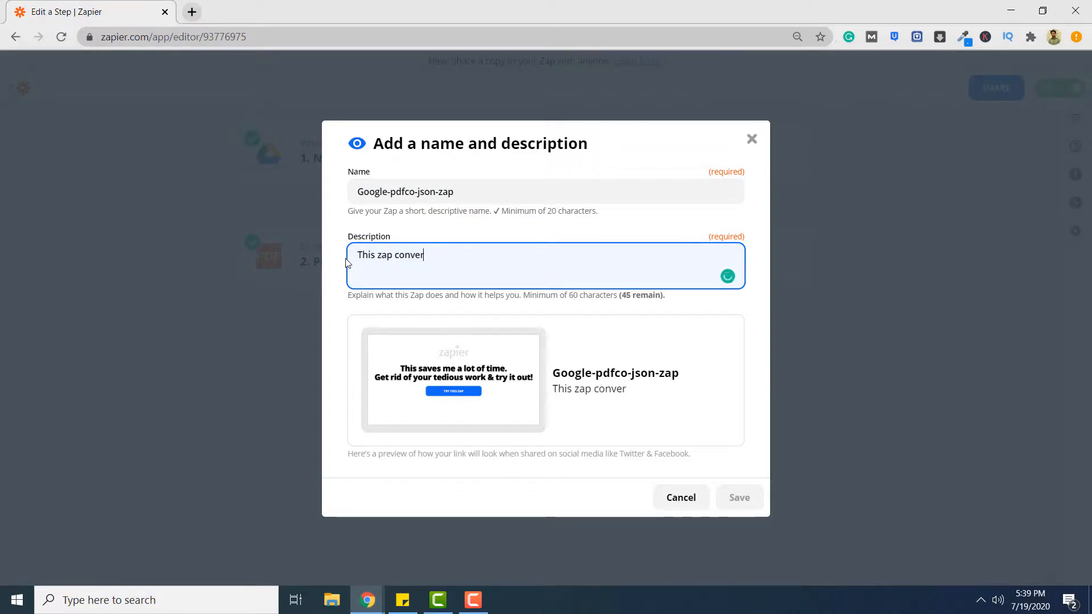
type("ts pdg")
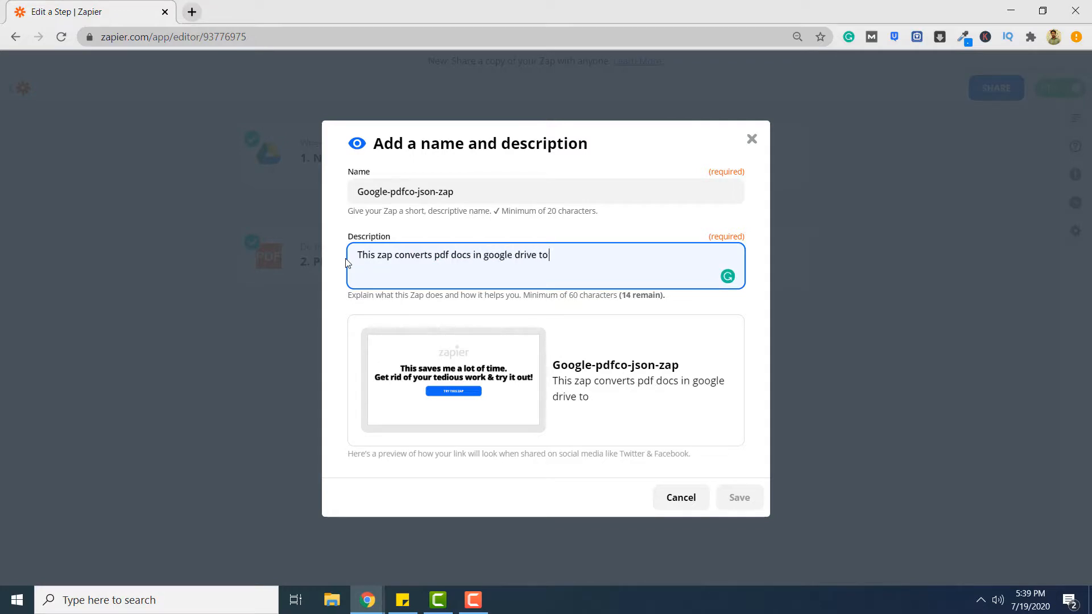
type("JSO")
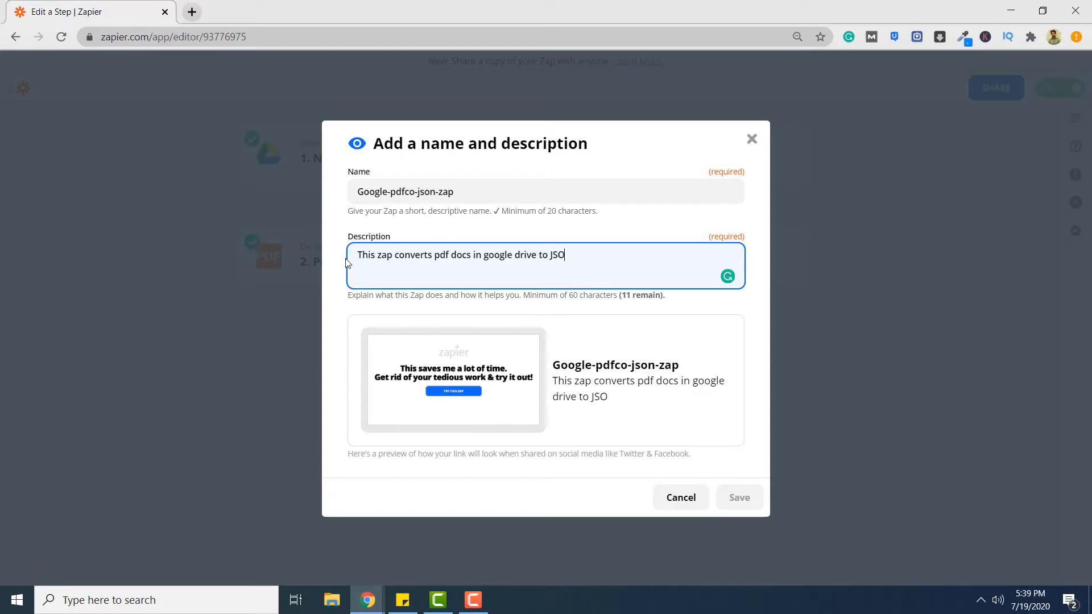
type("N format")
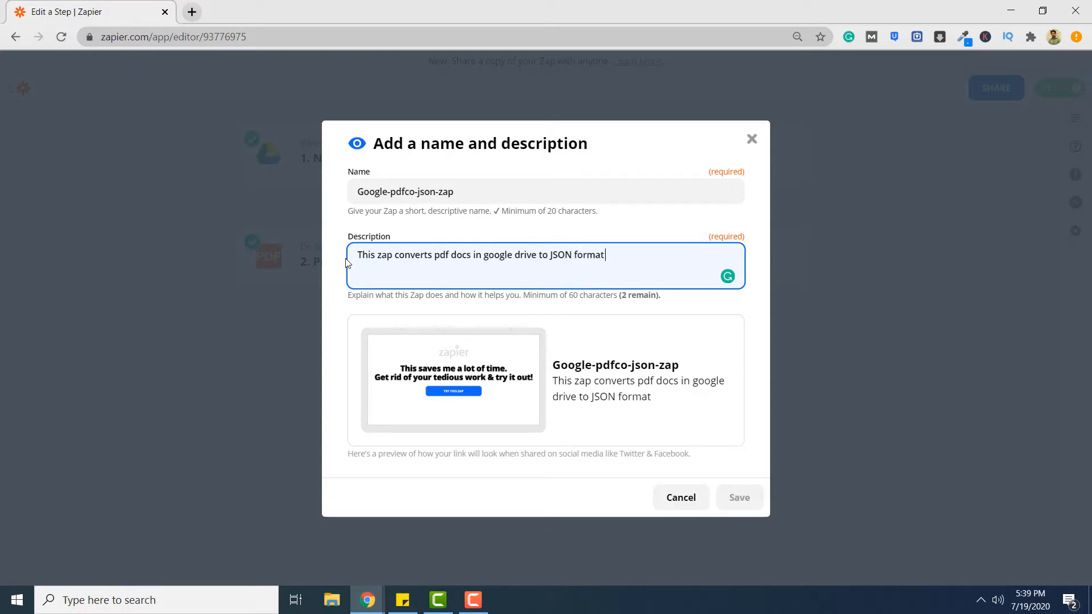
type("using pdf.co")
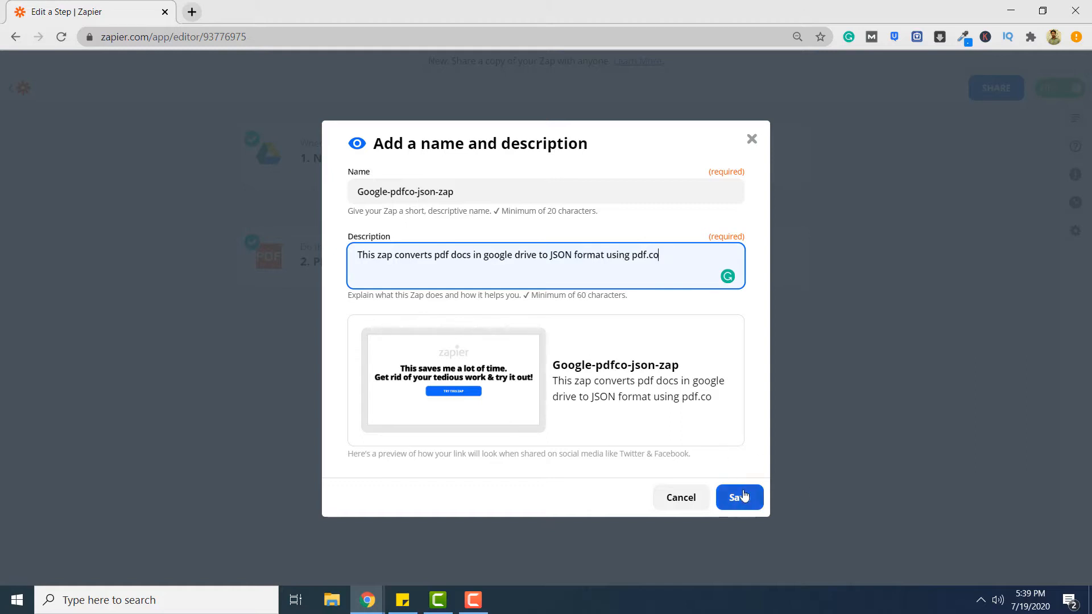
left_click(739, 497)
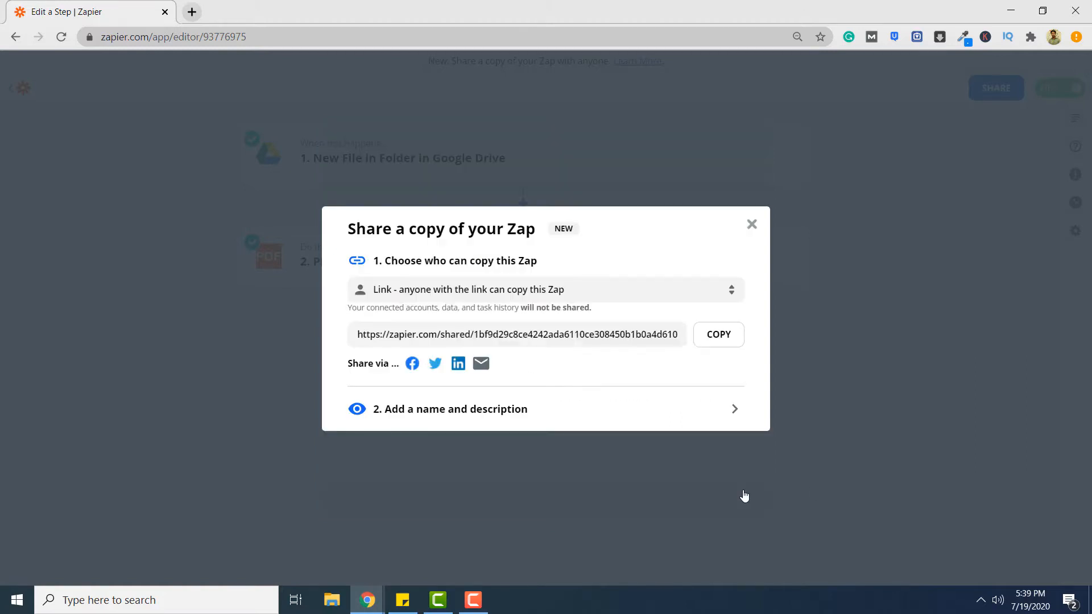
left_click(752, 225)
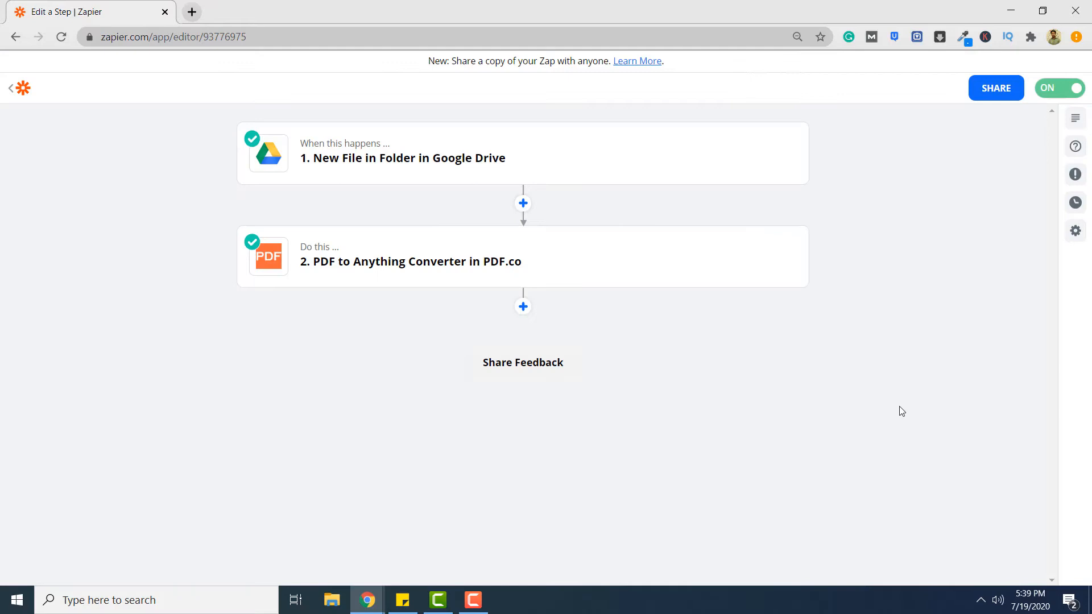